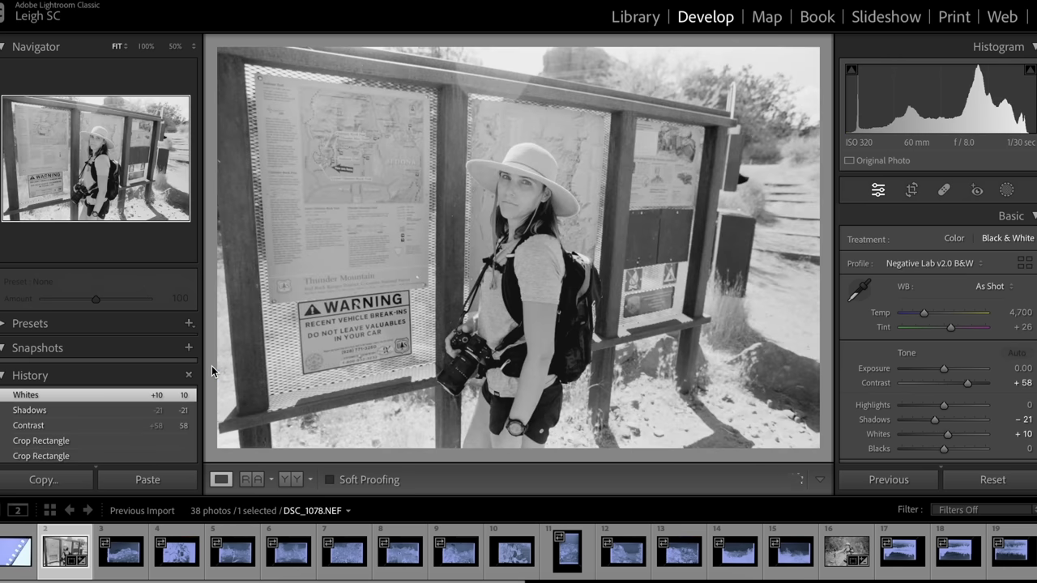
- Step through the filmstrip to the bluish negative scans DSC_1080 and DSC_1083
{"action": "left_click", "coordinate": [233, 551]}
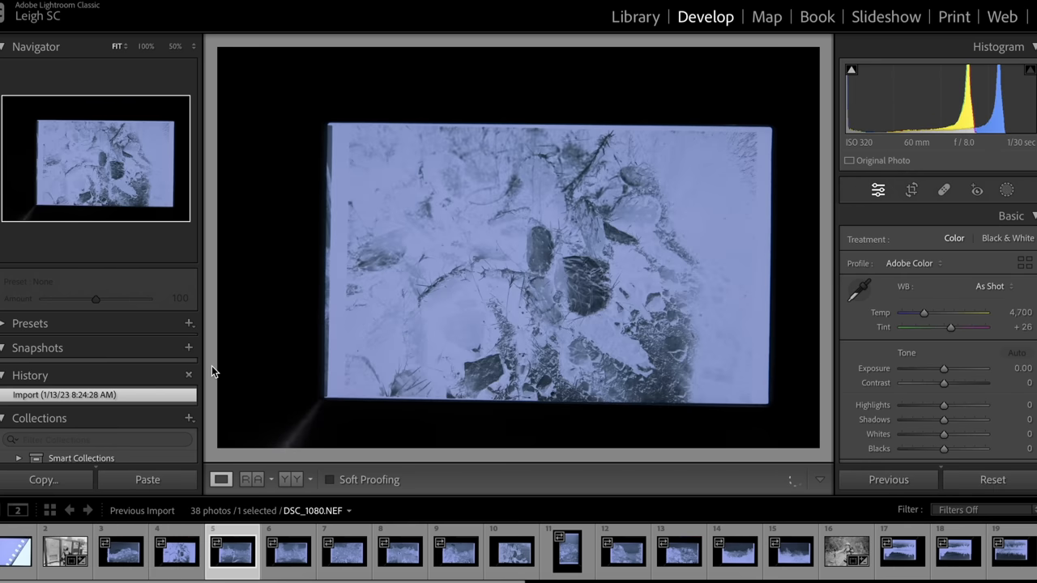
{"action": "left_click", "coordinate": [344, 551]}
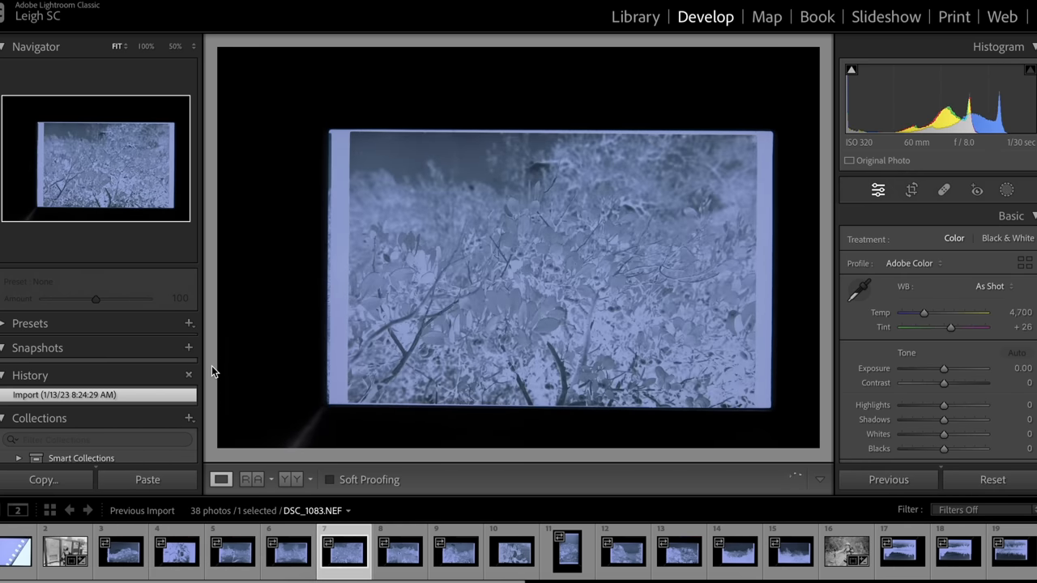
{"action": "left_click", "coordinate": [456, 551]}
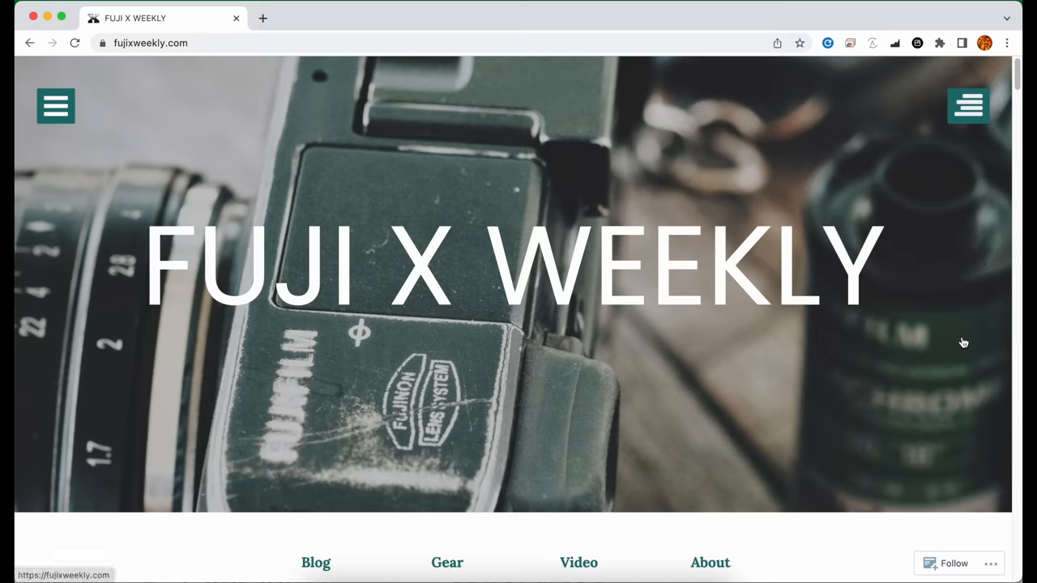
- Scroll the Fuji X Weekly homepage and follow the 'New: RitchieCam iPhone Camera App!' link
{"action": "scroll", "scroll_direction": "down", "scroll_amount": 3}
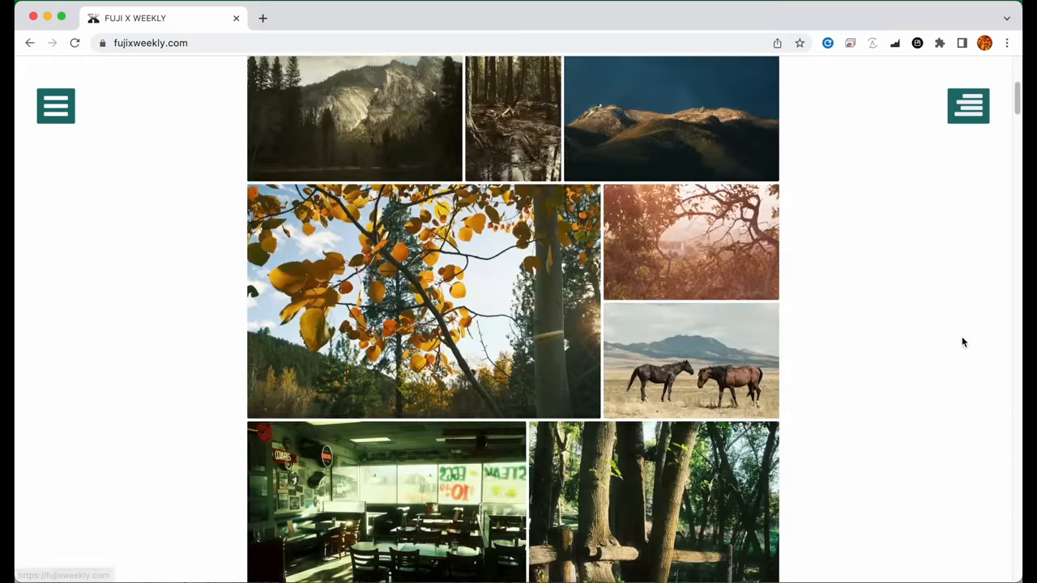
{"action": "scroll", "scroll_direction": "down", "scroll_amount": 3}
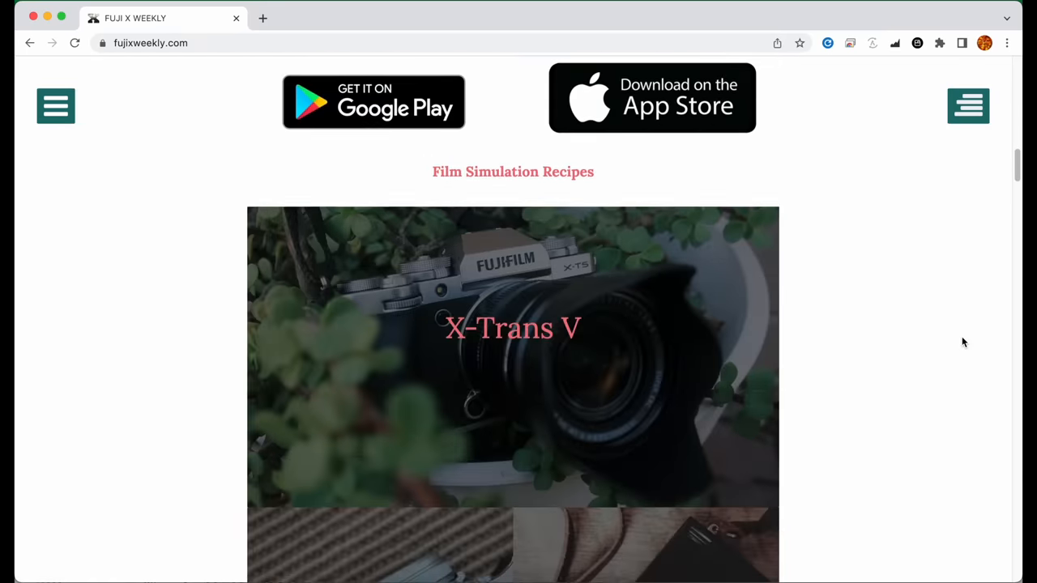
{"action": "scroll", "scroll_direction": "down", "scroll_amount": 3}
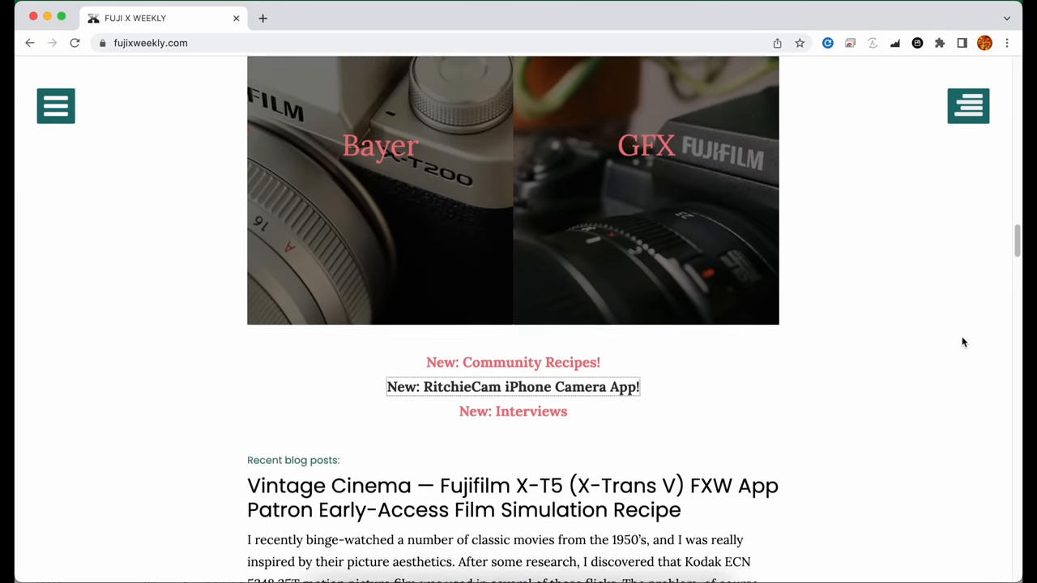
{"action": "left_click", "coordinate": [513, 386]}
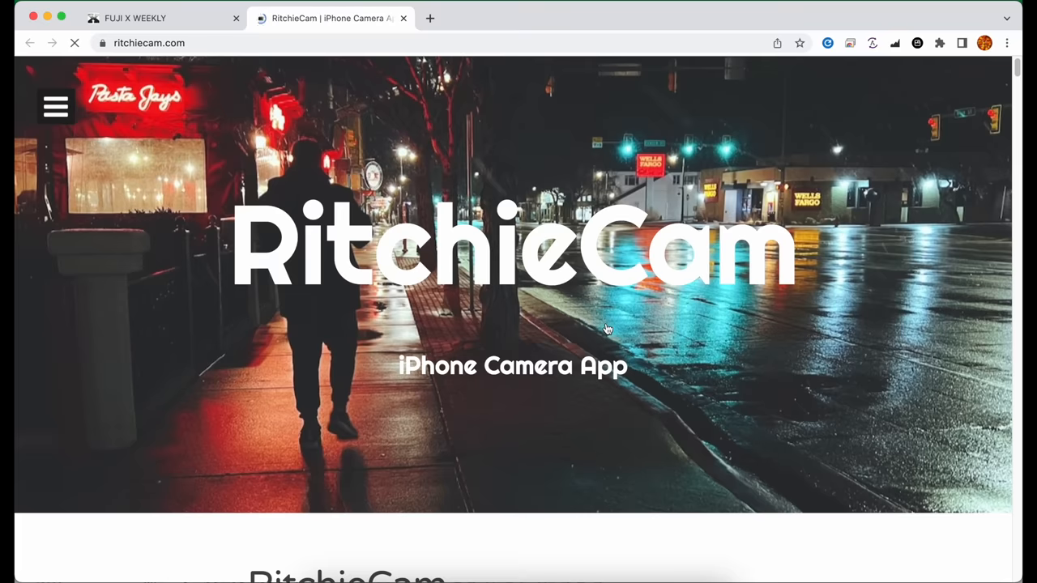
- Scroll the RitchieCam page down to the camera interface showing the Standard Film filter
{"action": "scroll", "scroll_direction": "down", "scroll_amount": 3}
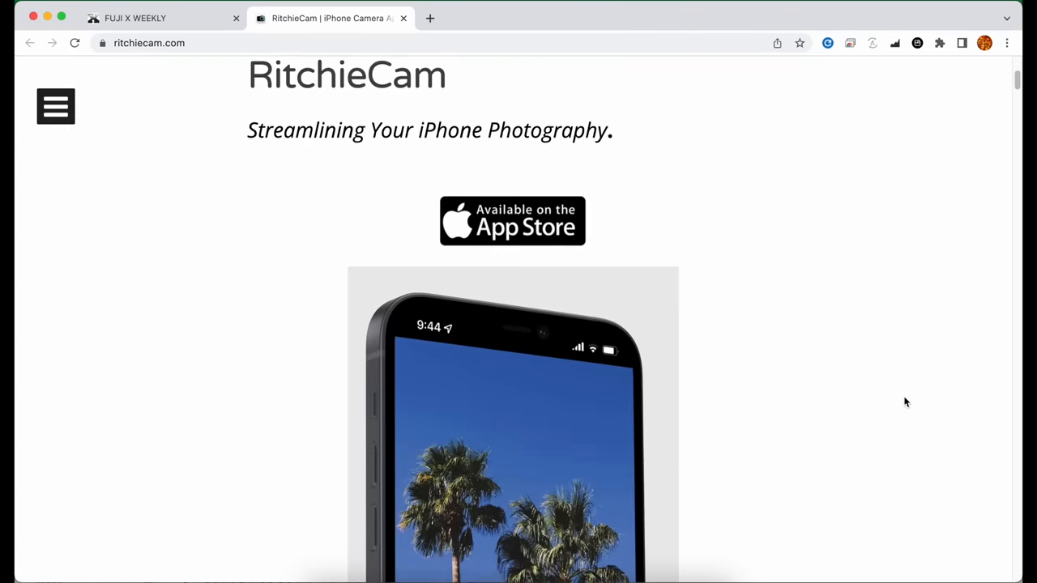
{"action": "scroll", "scroll_direction": "down", "scroll_amount": 3}
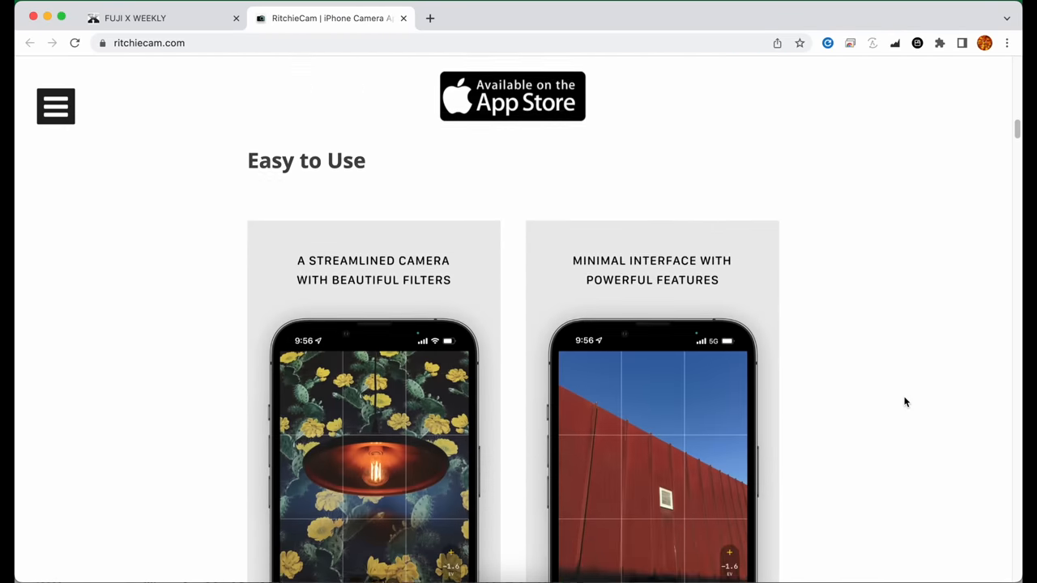
{"action": "scroll", "scroll_direction": "down", "scroll_amount": 3}
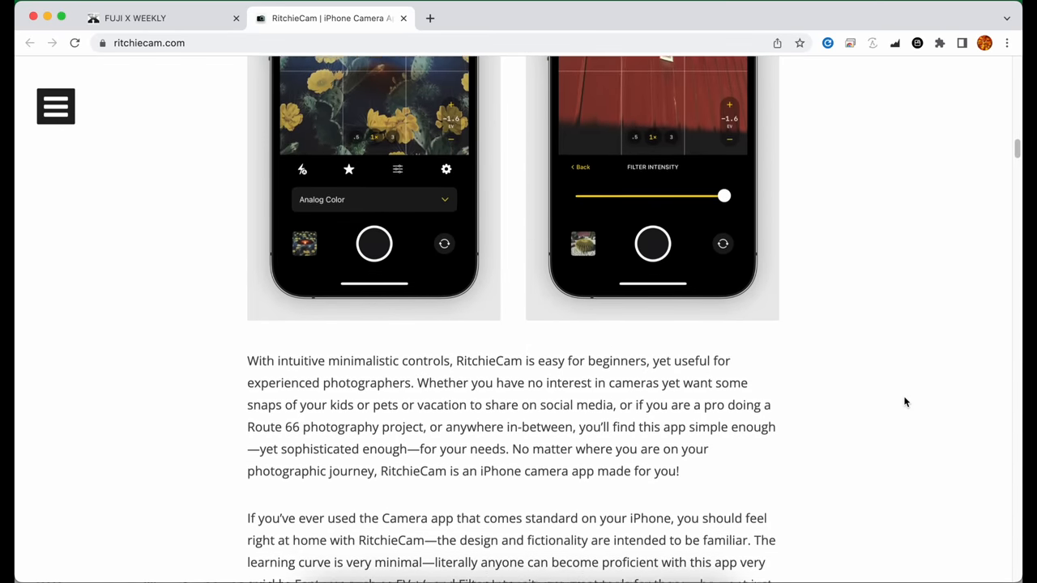
{"action": "scroll", "scroll_direction": "down", "scroll_amount": 3}
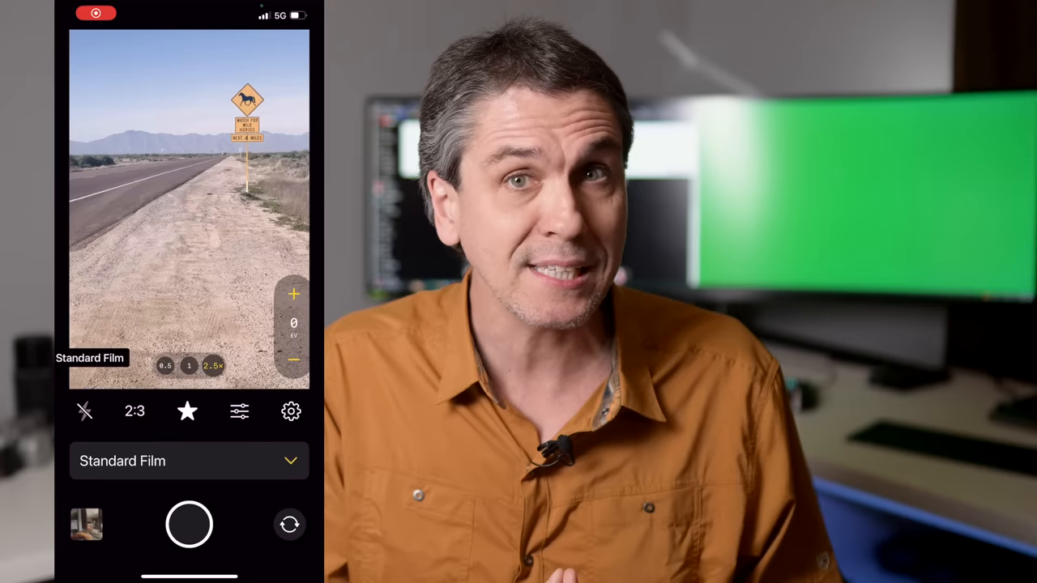
- Cycle RitchieCam filters: Color Negative, Night Negative, Instant Color 3, Faded Film, MetroColor, Classic Color, B&W Negative
{"action": "left_click", "coordinate": [190, 461]}
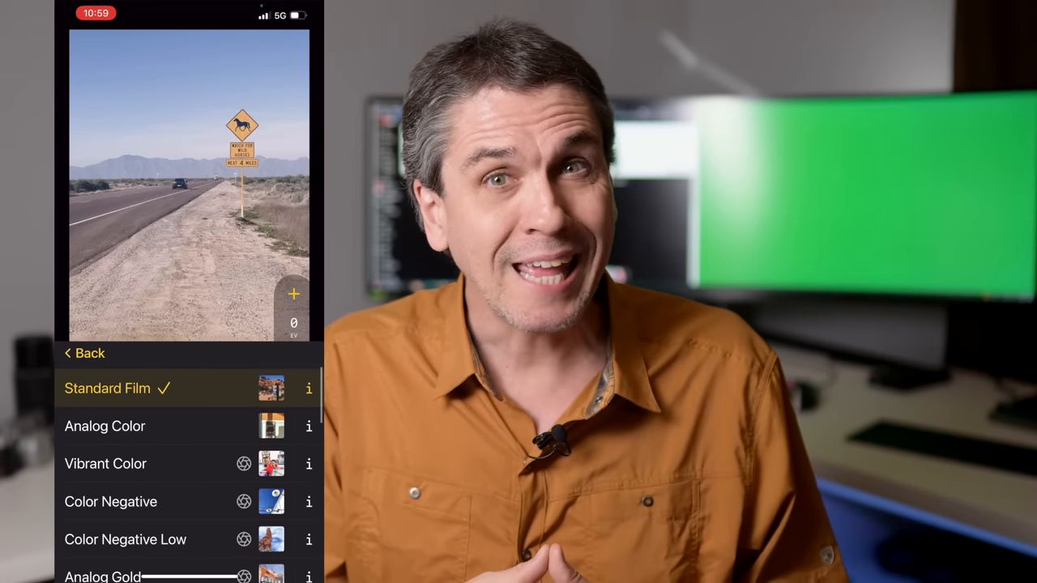
{"action": "left_click", "coordinate": [106, 464]}
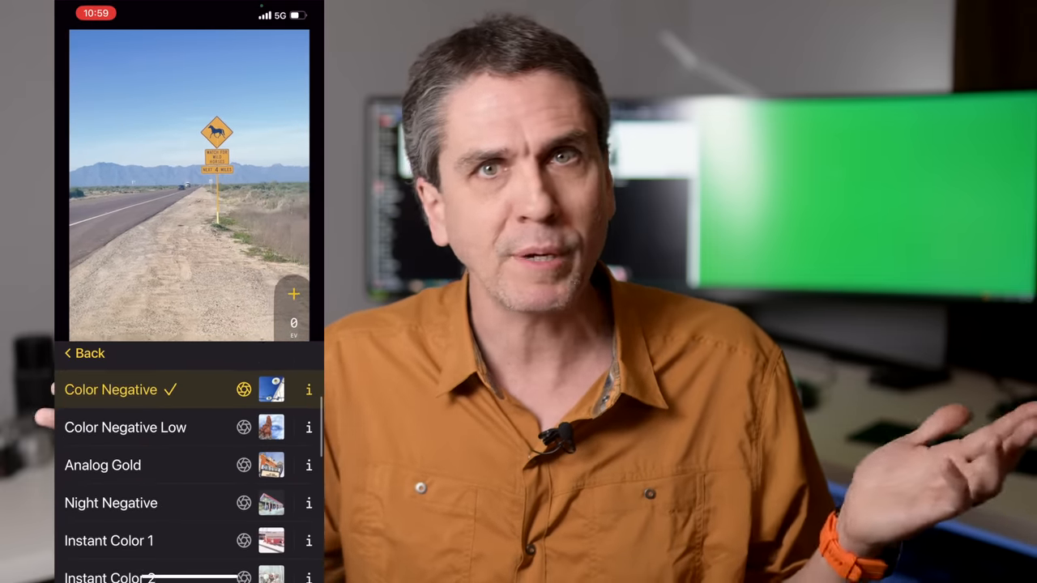
{"action": "left_click", "coordinate": [102, 465]}
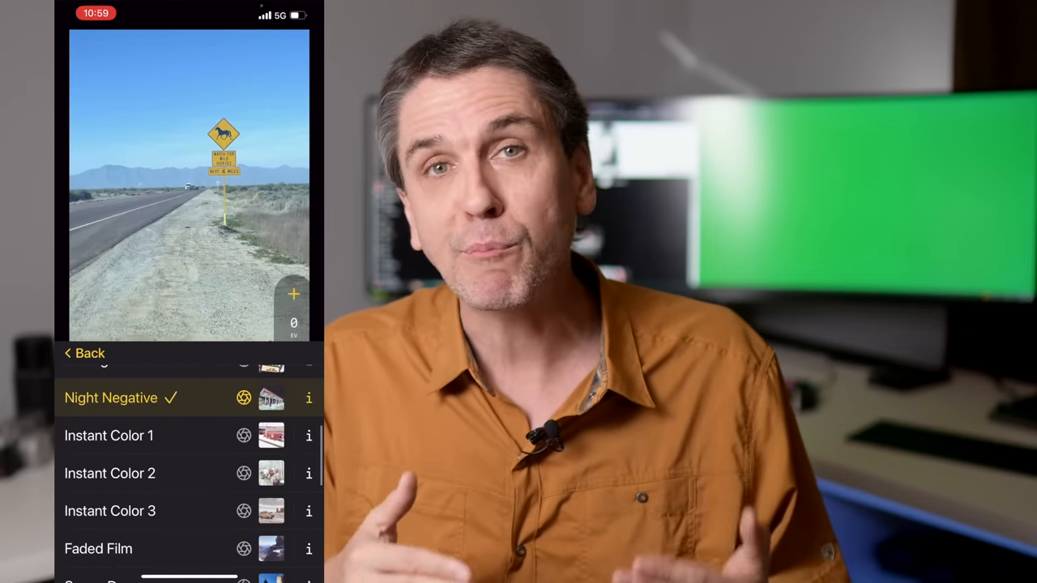
{"action": "left_click", "coordinate": [109, 474]}
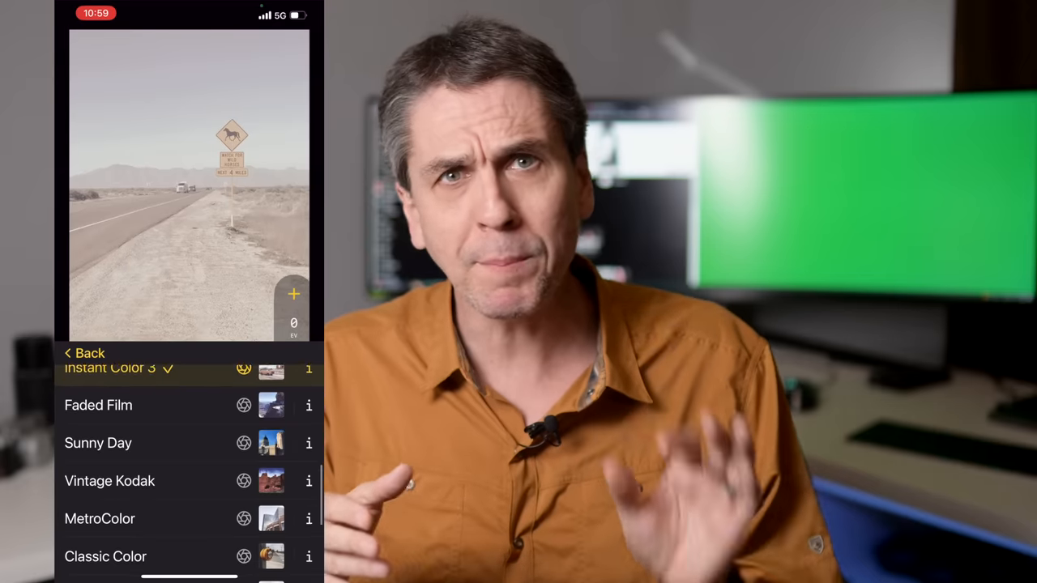
{"action": "left_click", "coordinate": [98, 410]}
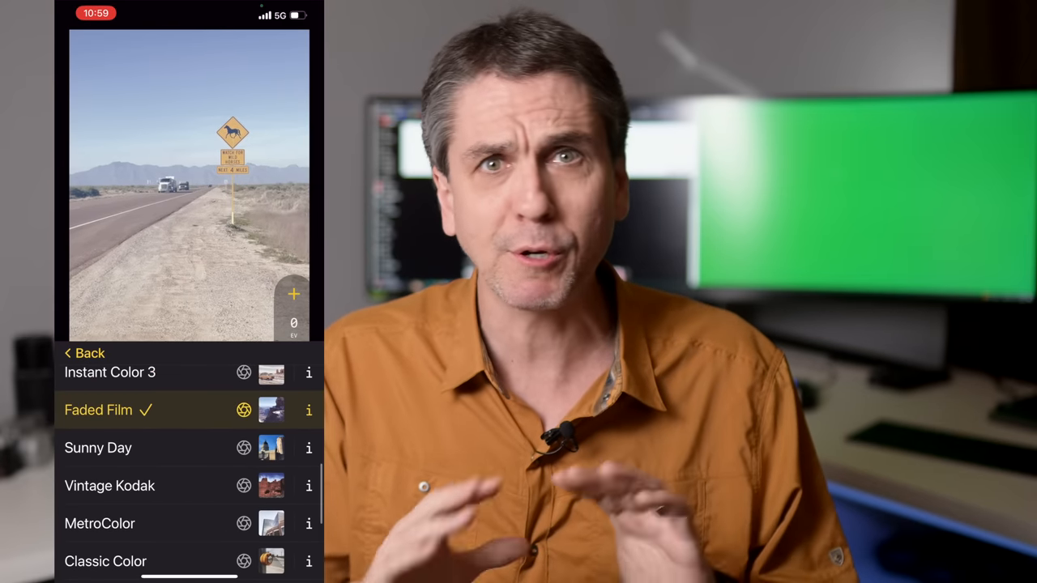
{"action": "left_click", "coordinate": [110, 485]}
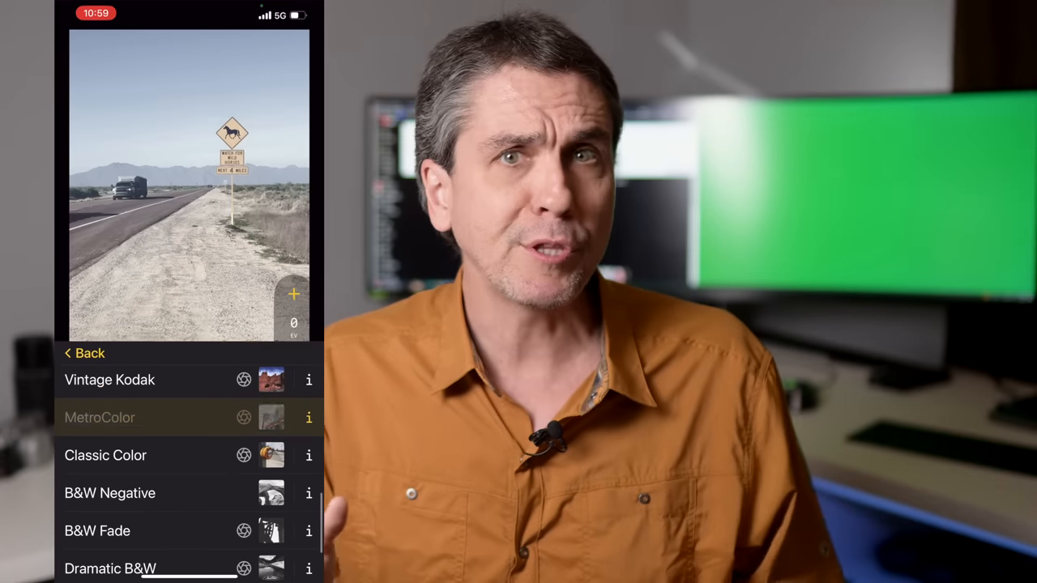
{"action": "left_click", "coordinate": [105, 455]}
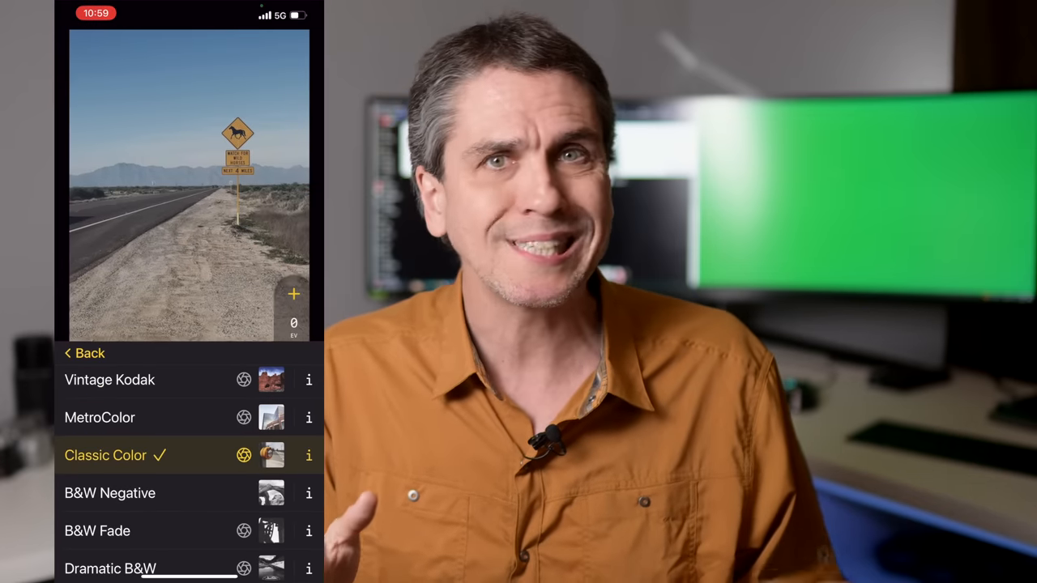
{"action": "left_click", "coordinate": [110, 493]}
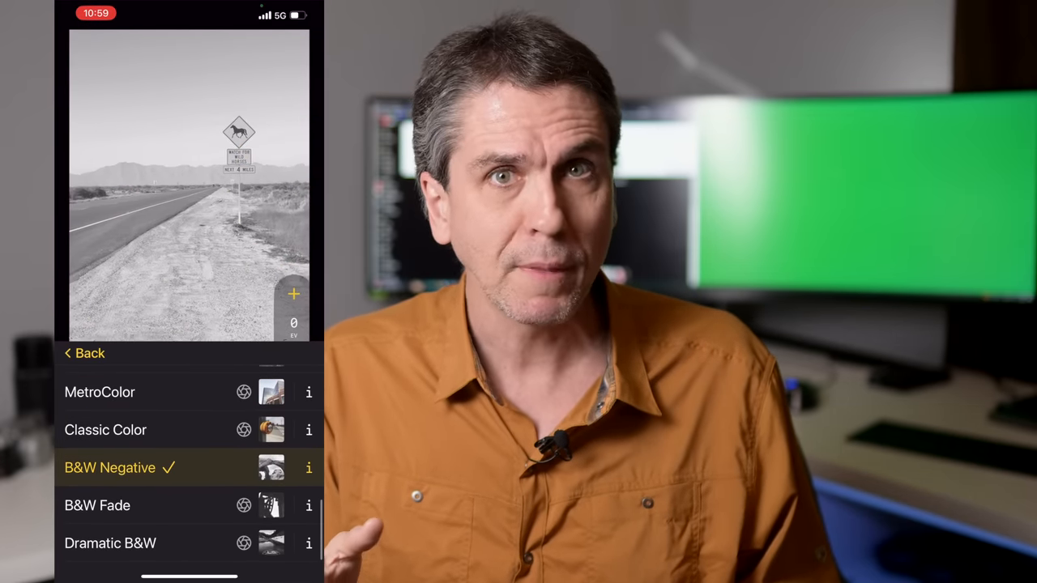
{"action": "left_click", "coordinate": [110, 543]}
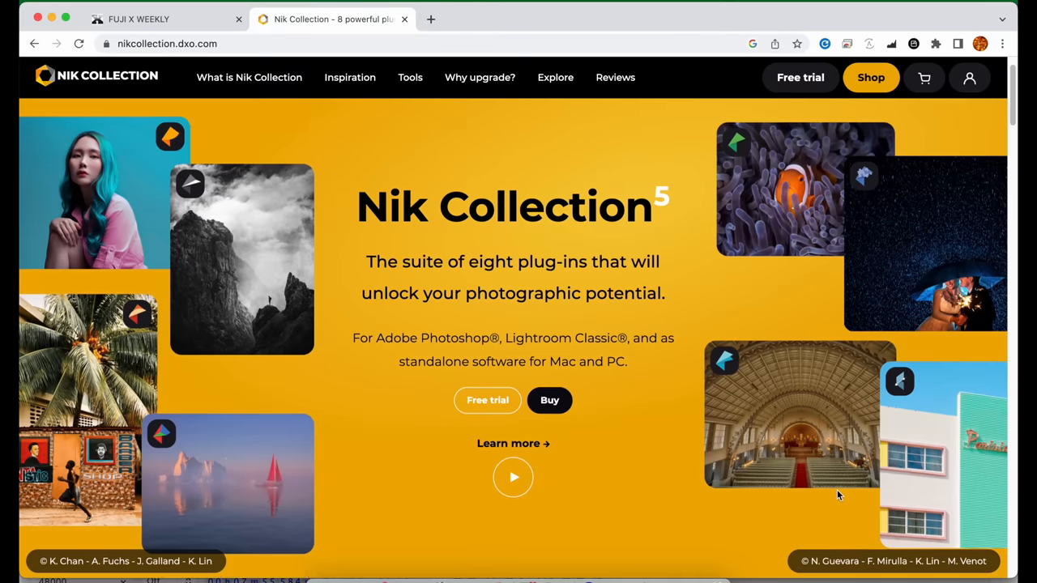
- Scroll past the Color Efex and Analog Efex panels to the footer listing eight plug-ins
{"action": "scroll", "scroll_direction": "down", "scroll_amount": 3}
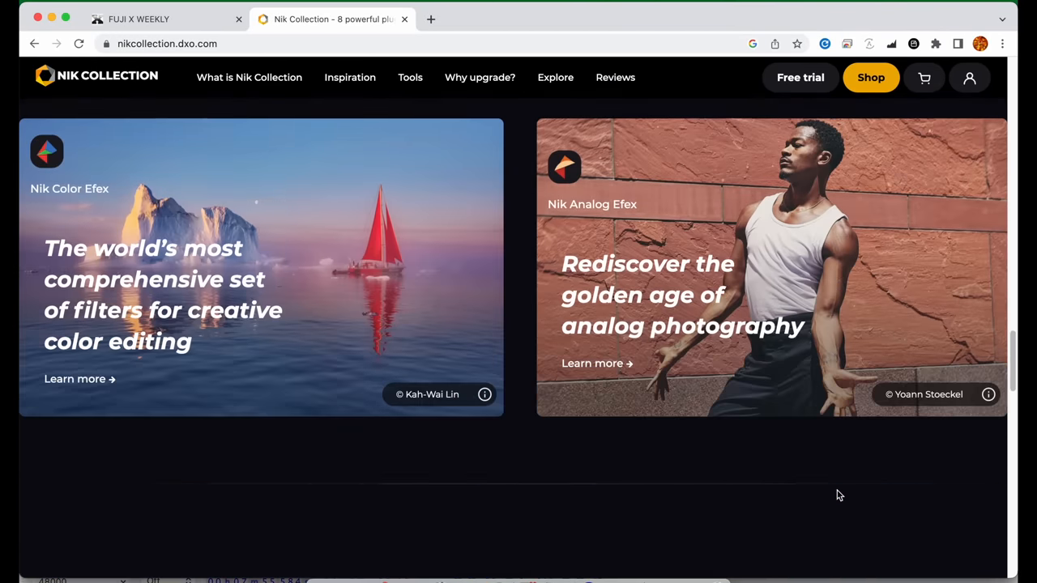
{"action": "scroll", "scroll_direction": "down", "scroll_amount": 3}
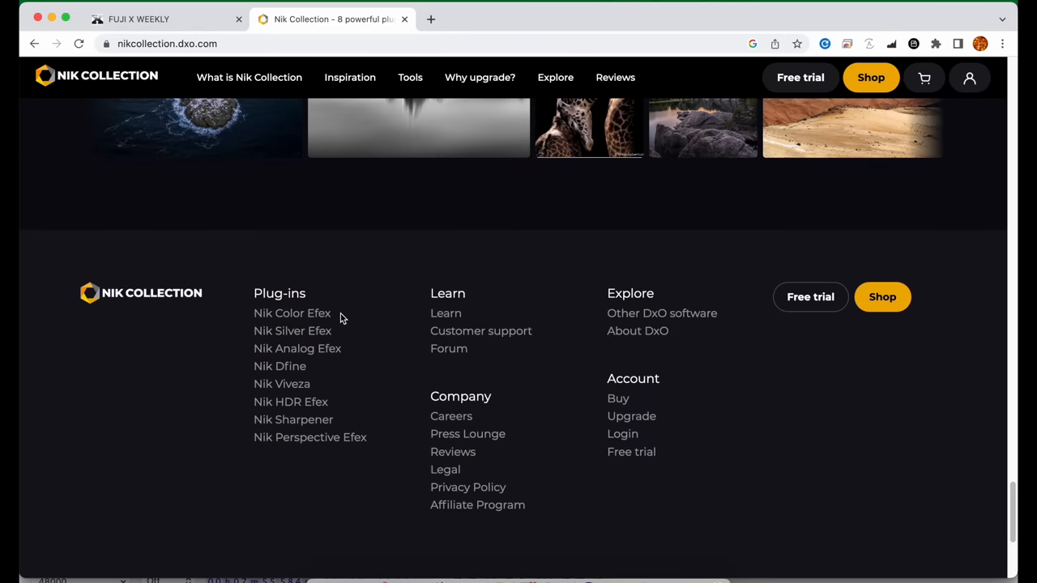
{"action": "mouse_move", "coordinate": [348, 353]}
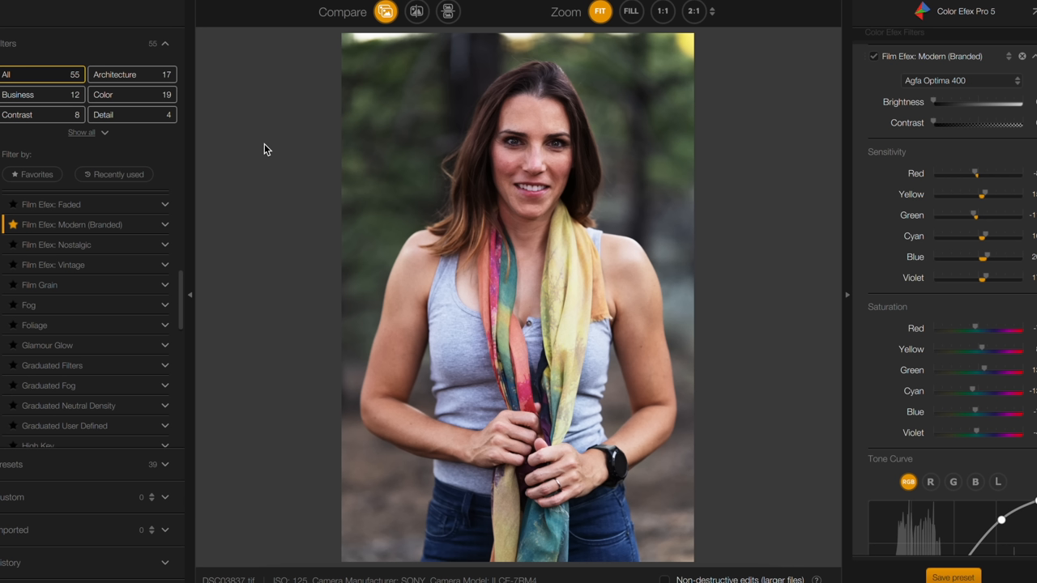
{"action": "mouse_move", "coordinate": [657, 141]}
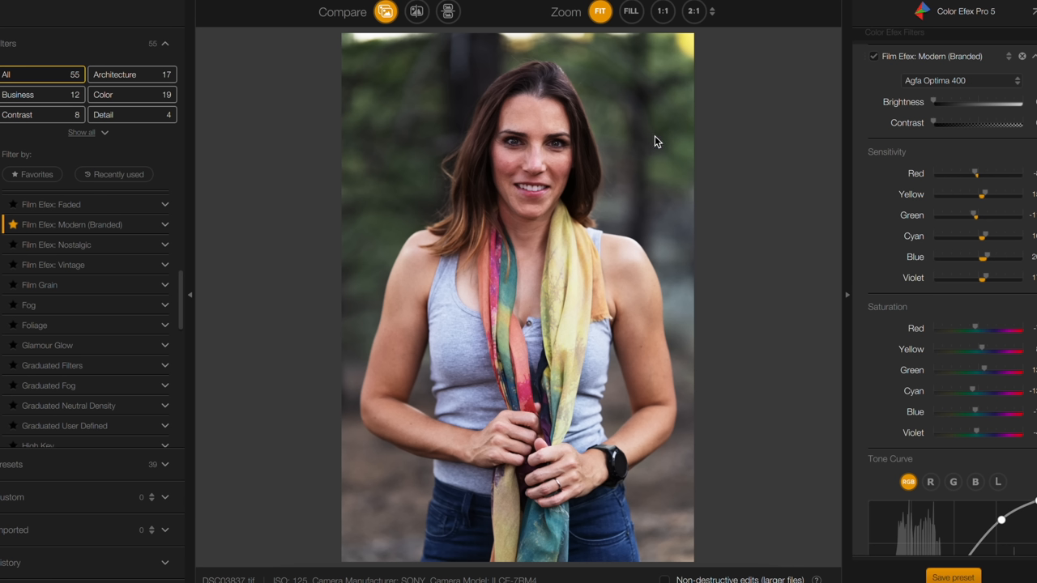
{"action": "mouse_move", "coordinate": [81, 186]}
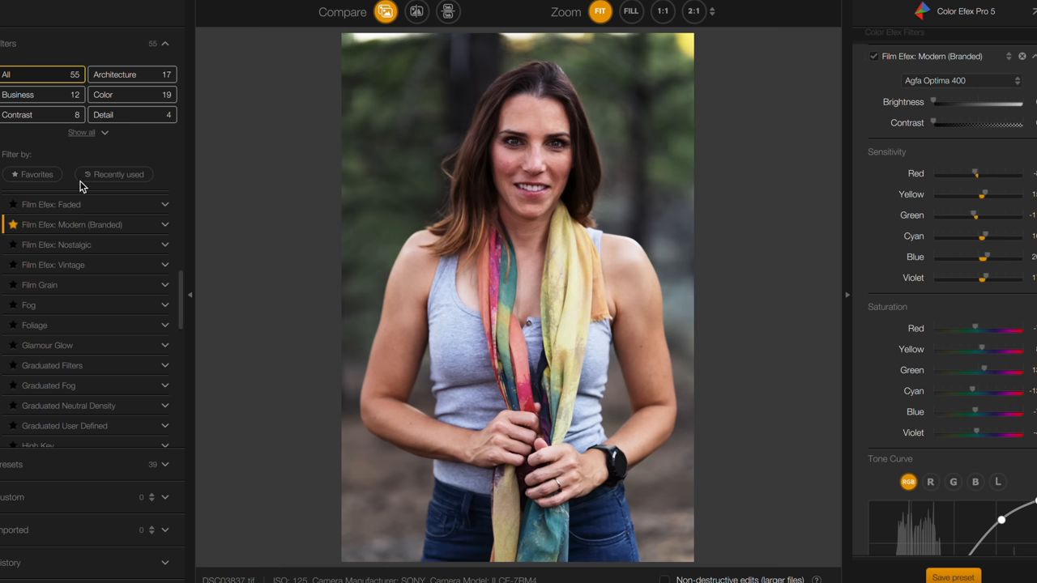
{"action": "mouse_move", "coordinate": [667, 217]}
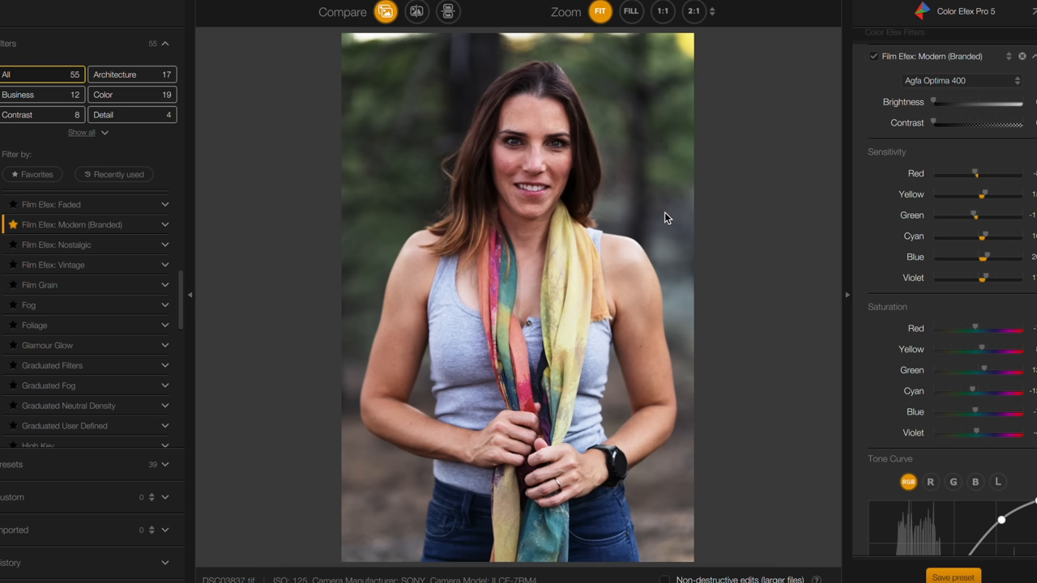
- Preview the Fuji Superia 100, Superia 400 and Provia 400X stocks in Film Efex: Modern
{"action": "left_click", "coordinate": [960, 80]}
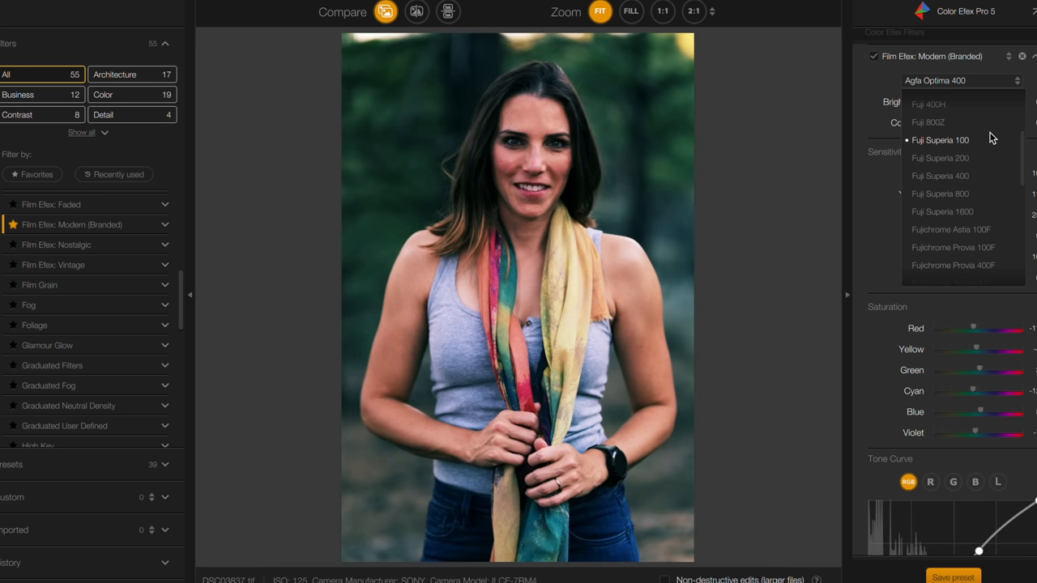
{"action": "left_click", "coordinate": [940, 176]}
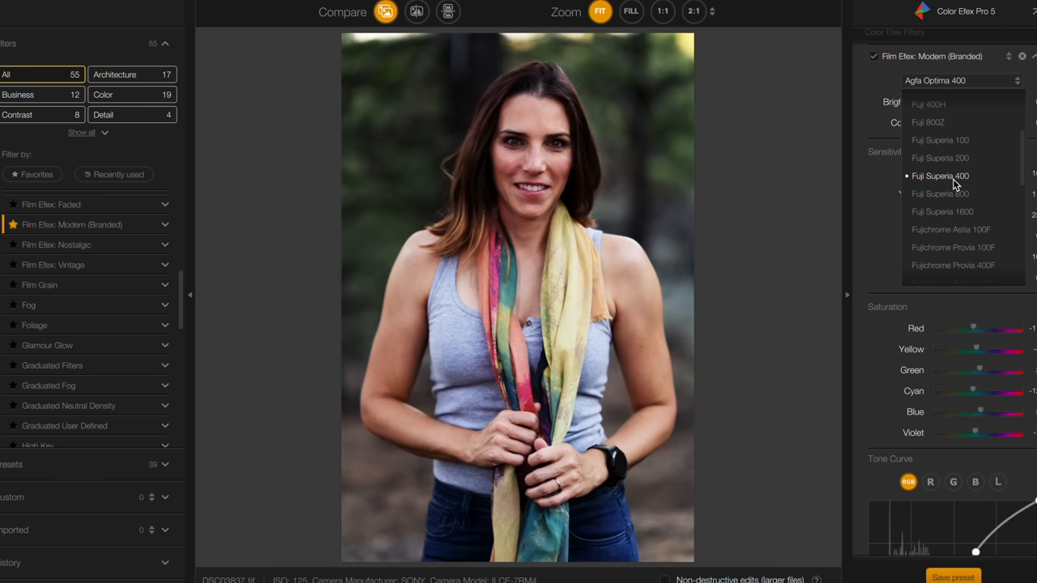
{"action": "left_click", "coordinate": [954, 248]}
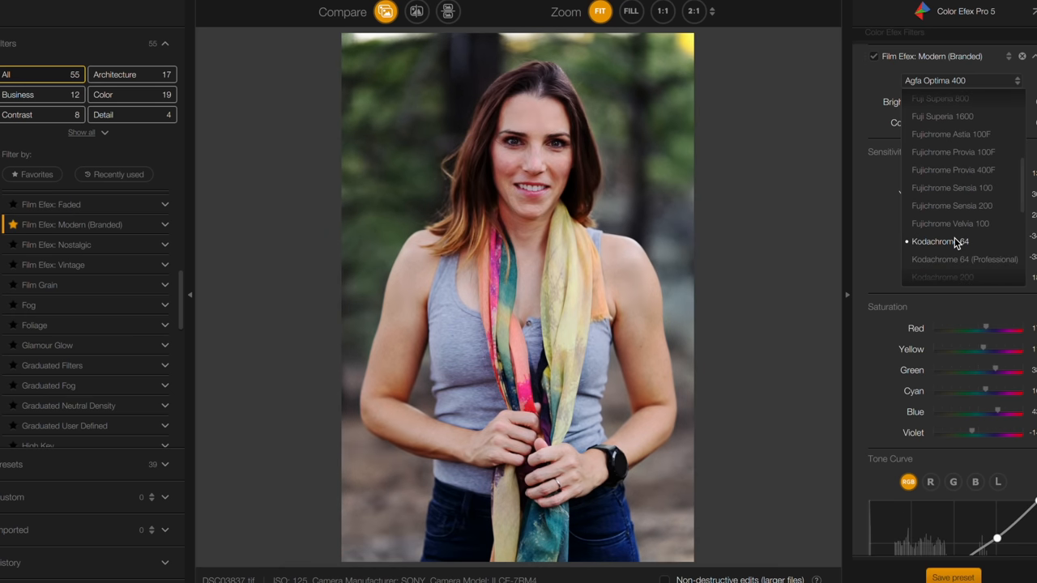
{"action": "scroll", "scroll_direction": "down", "scroll_amount": 3}
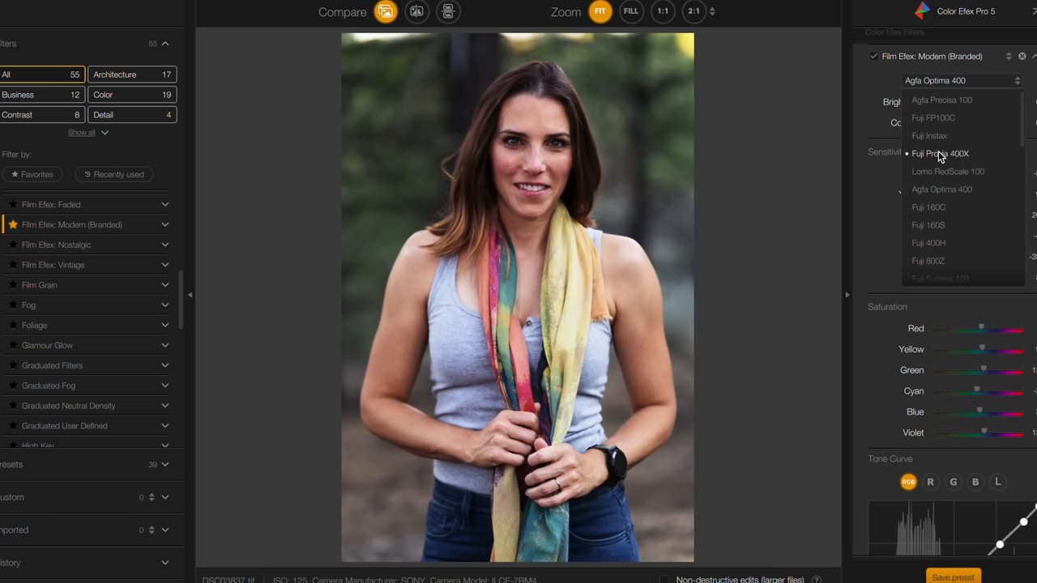
{"action": "left_click", "coordinate": [929, 135]}
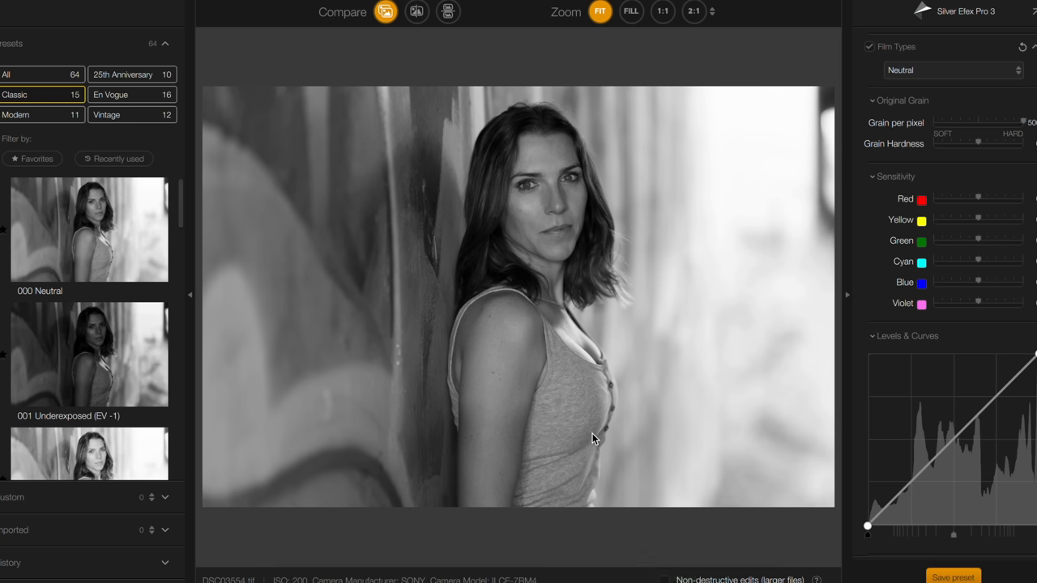
{"action": "mouse_move", "coordinate": [838, 155]}
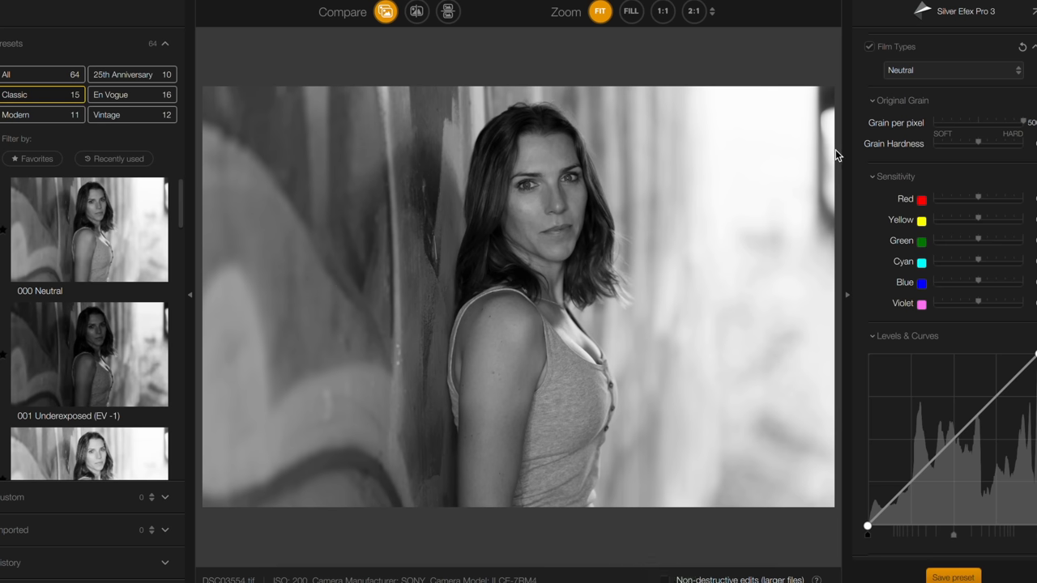
{"action": "mouse_move", "coordinate": [132, 94]}
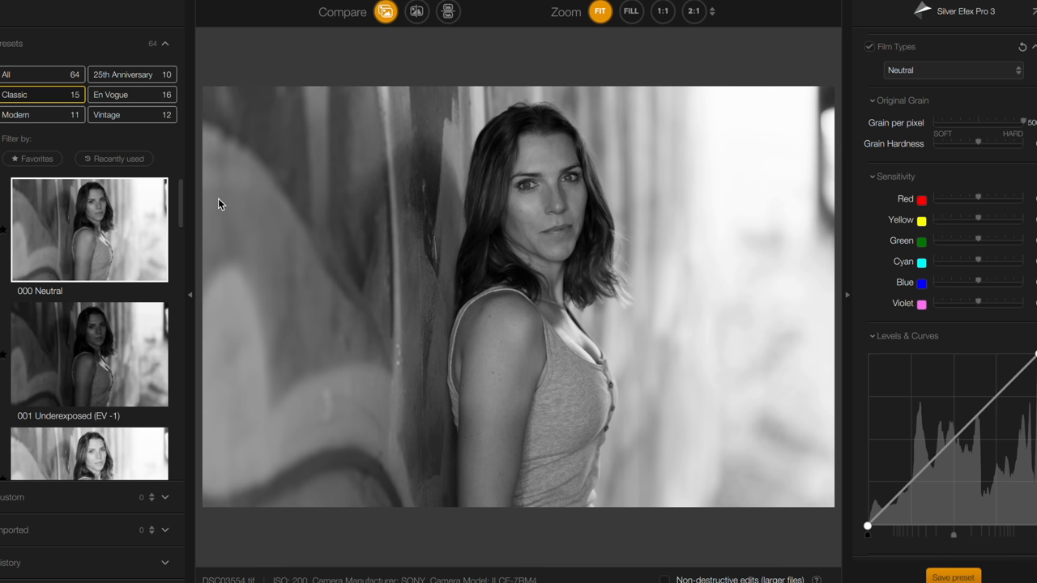
{"action": "mouse_move", "coordinate": [1007, 342]}
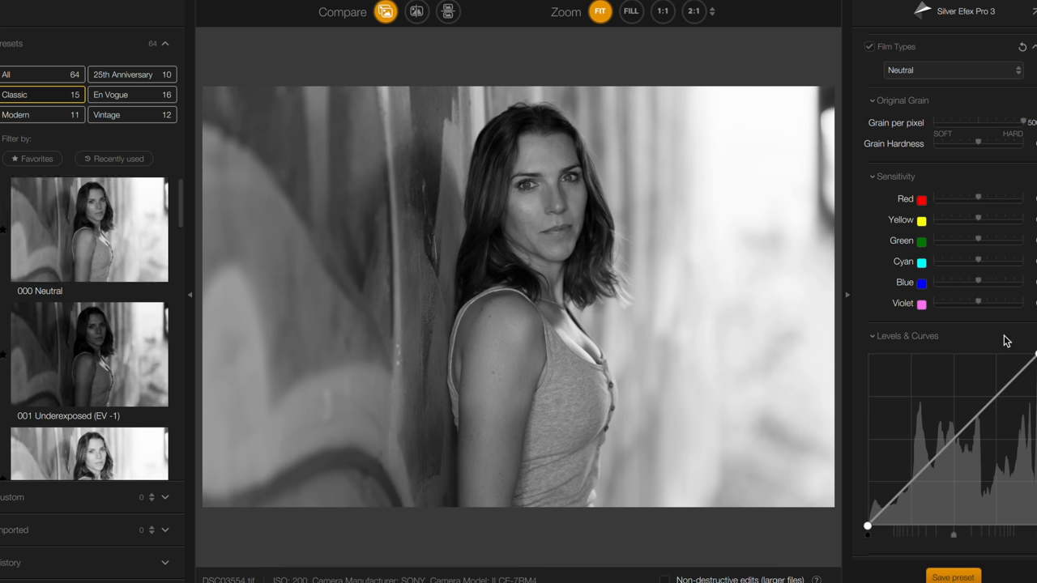
- Apply Fomapan 100 Classic, Ilford FP4 Plus 125, Agfa APX 400, Kodak Tri-X 400TX Pro, then Polaroid 672
{"action": "left_click", "coordinate": [952, 70]}
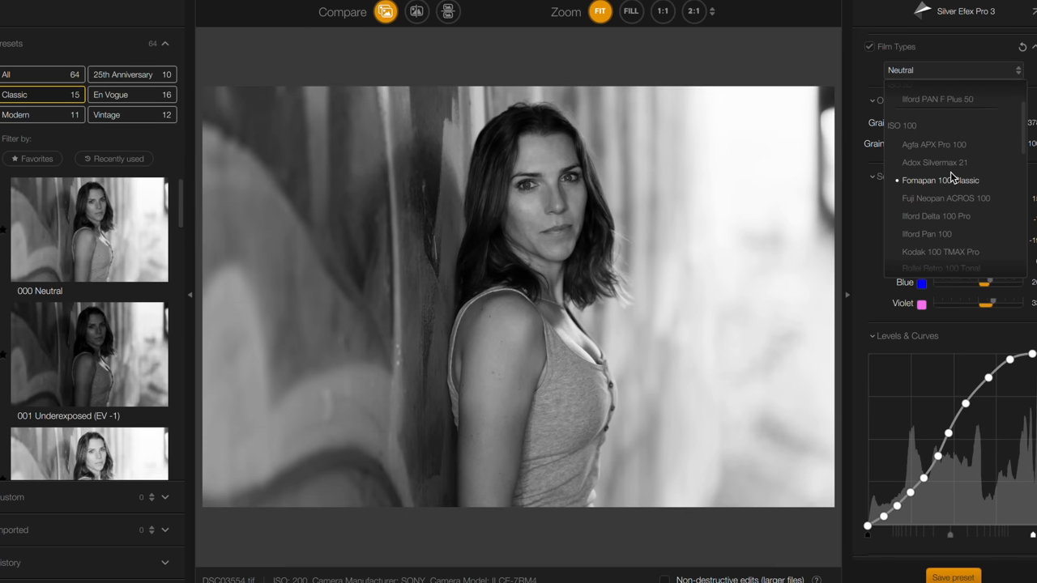
{"action": "left_click", "coordinate": [926, 195]}
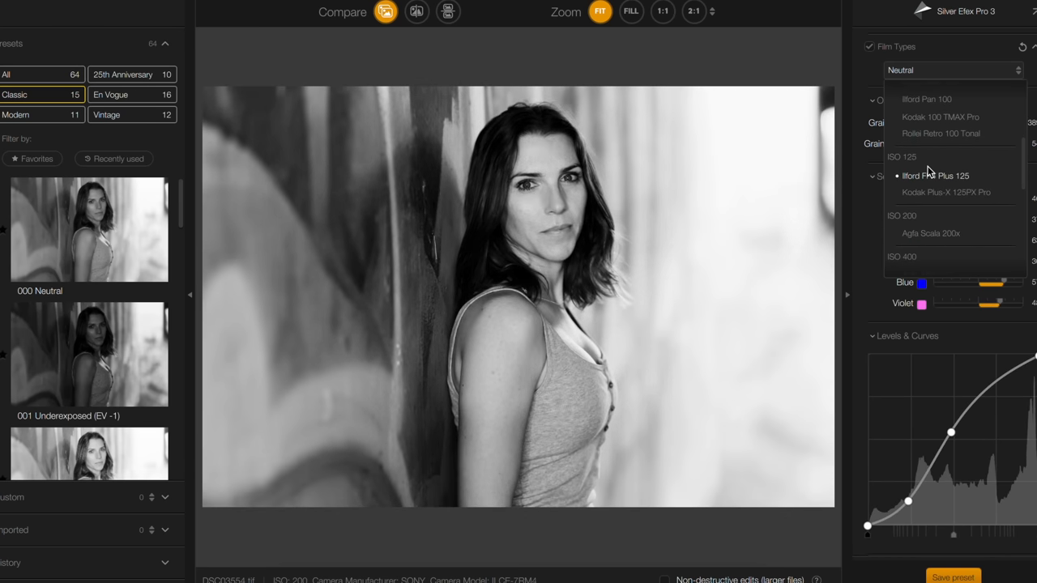
{"action": "left_click", "coordinate": [945, 192]}
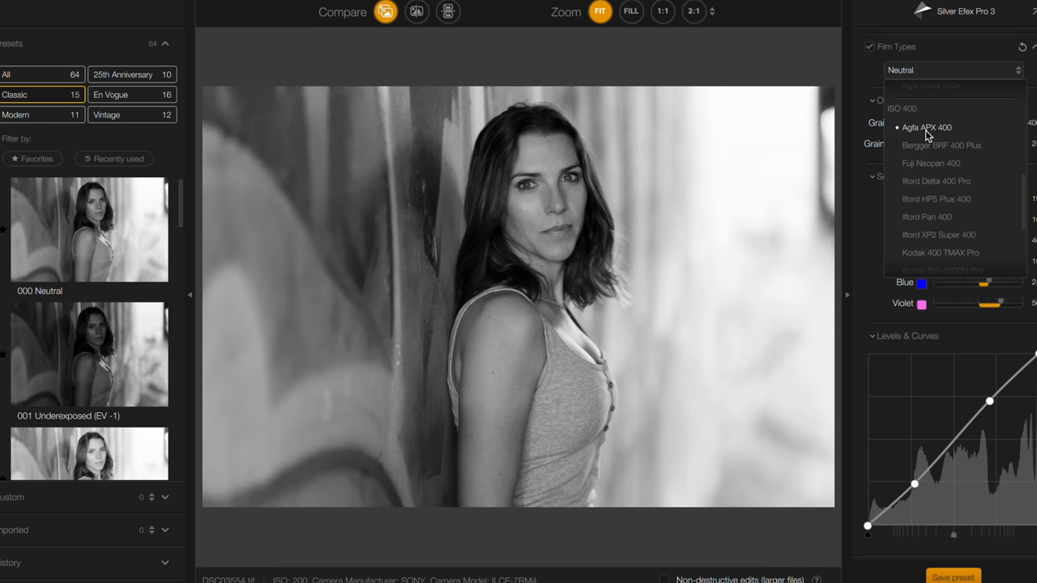
{"action": "left_click", "coordinate": [935, 198]}
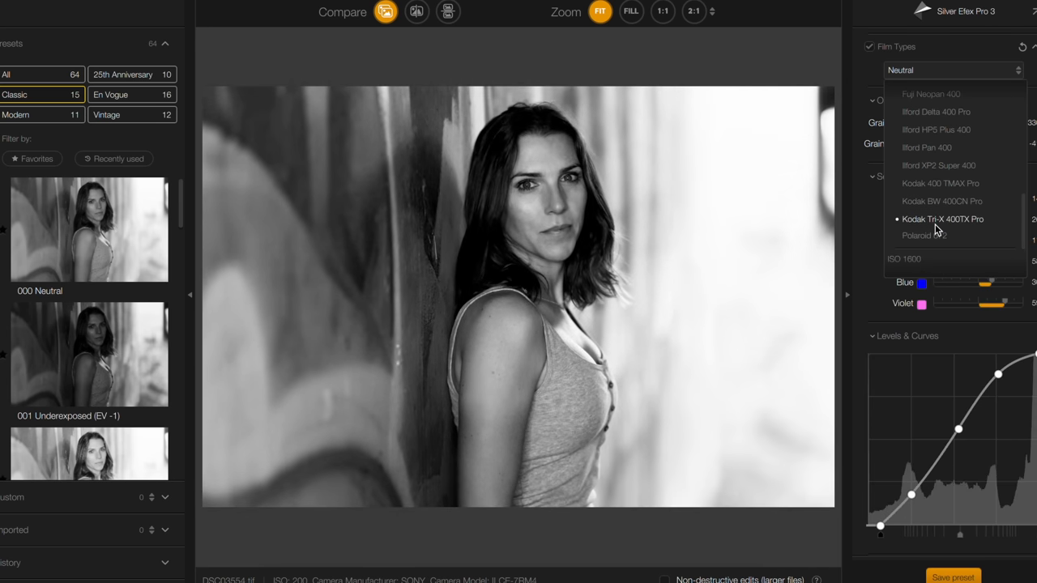
{"action": "left_click", "coordinate": [924, 235]}
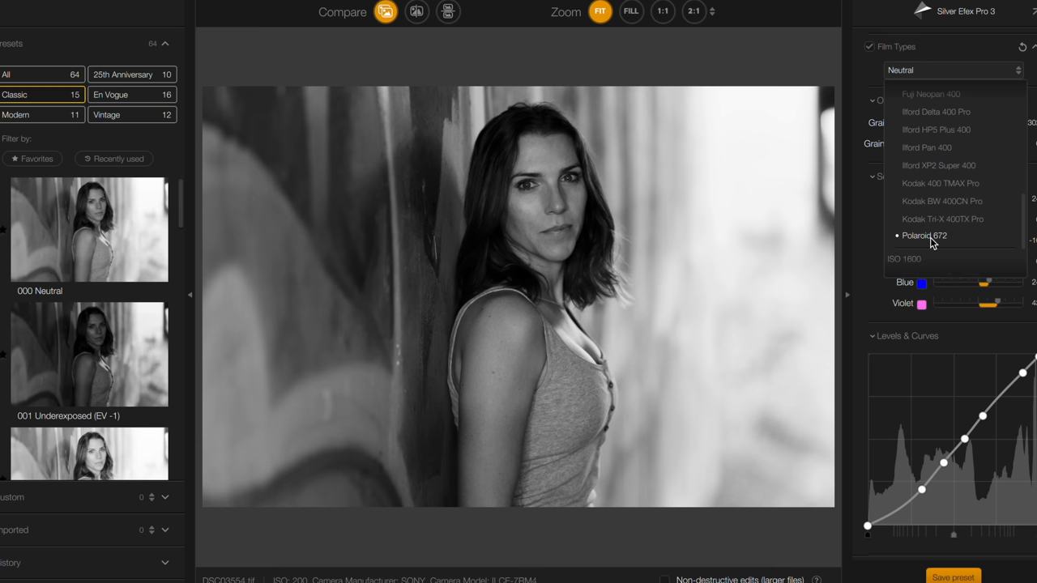
{"action": "left_click", "coordinate": [941, 201]}
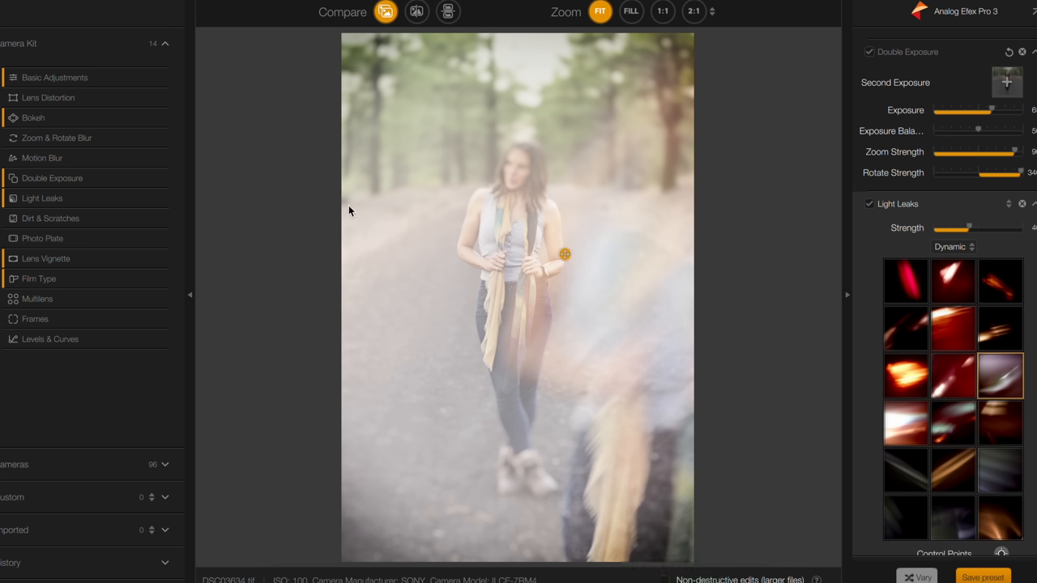
{"action": "mouse_move", "coordinate": [237, 264]}
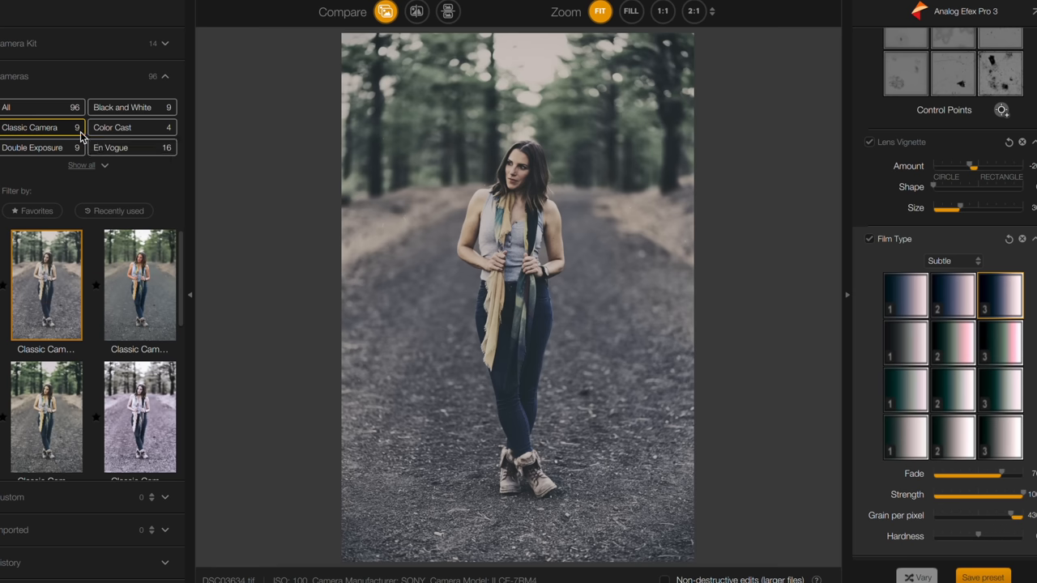
{"action": "mouse_move", "coordinate": [116, 373]}
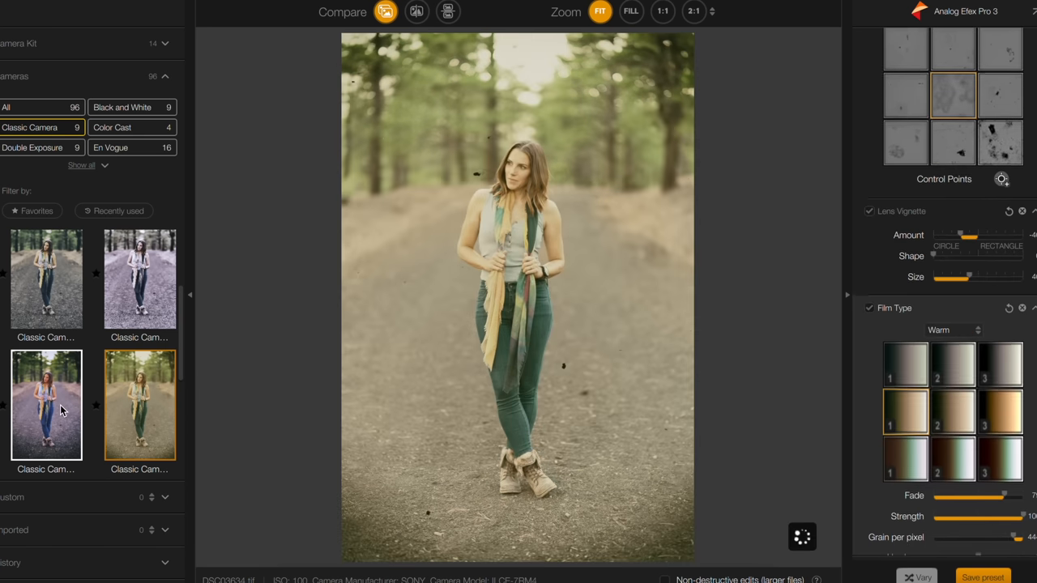
- Scroll the Classic Camera presets and apply the last, cool heavily vignetted look
{"action": "scroll", "scroll_direction": "down", "scroll_amount": 3}
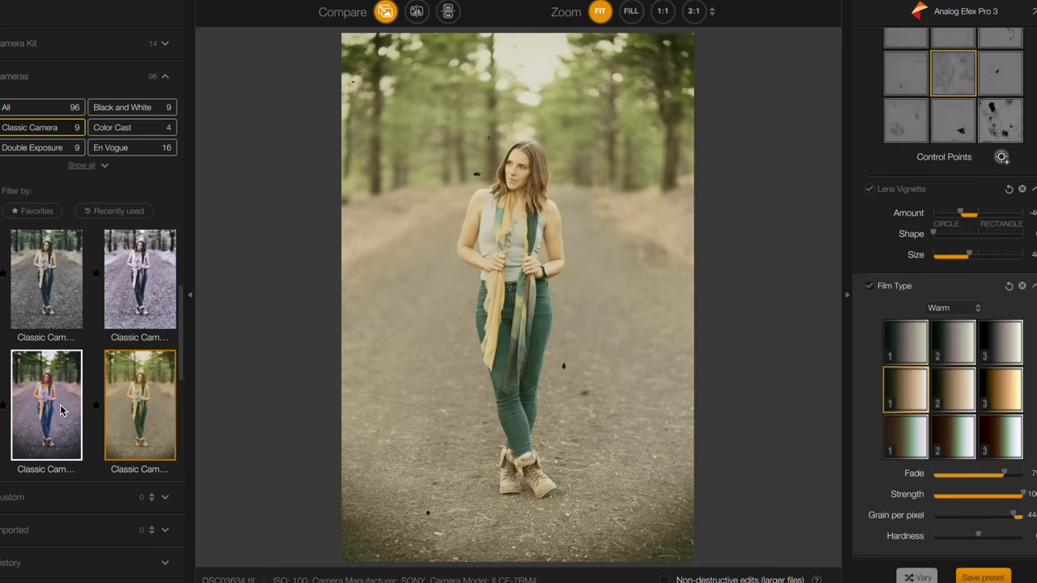
{"action": "scroll", "scroll_direction": "down", "scroll_amount": 3}
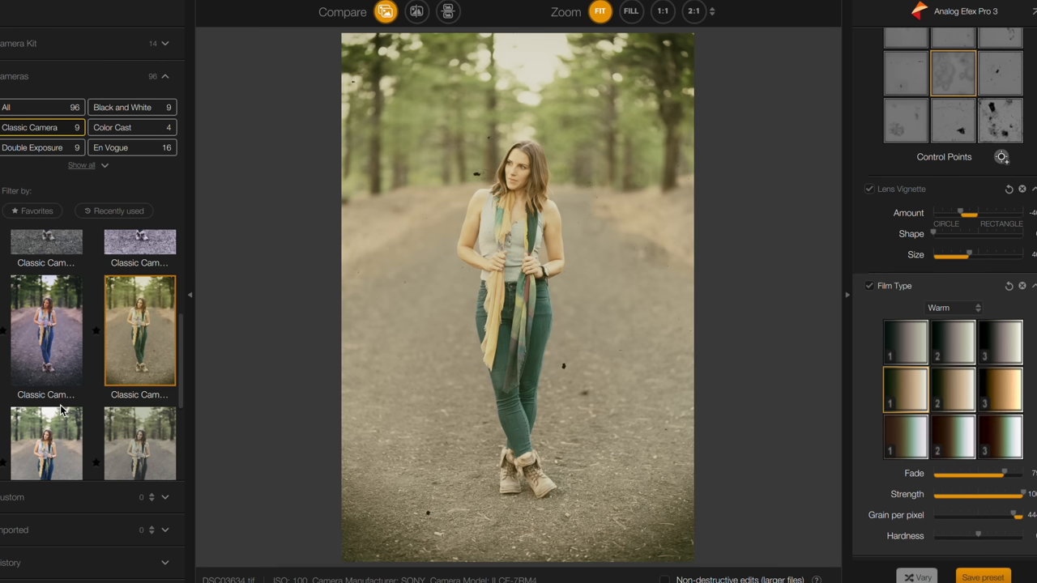
{"action": "scroll", "scroll_direction": "down", "scroll_amount": 3}
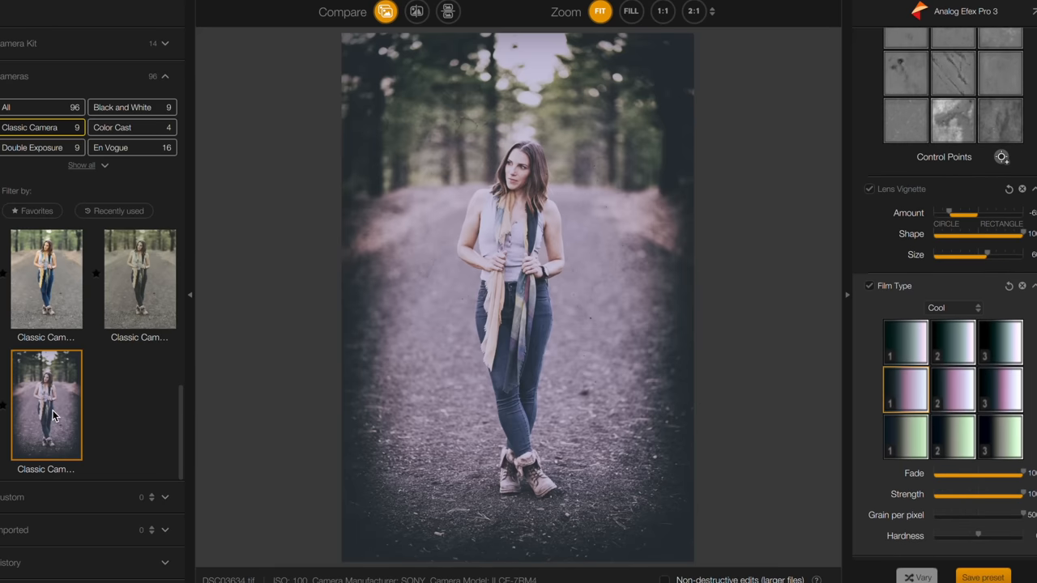
{"action": "left_click", "coordinate": [112, 127]}
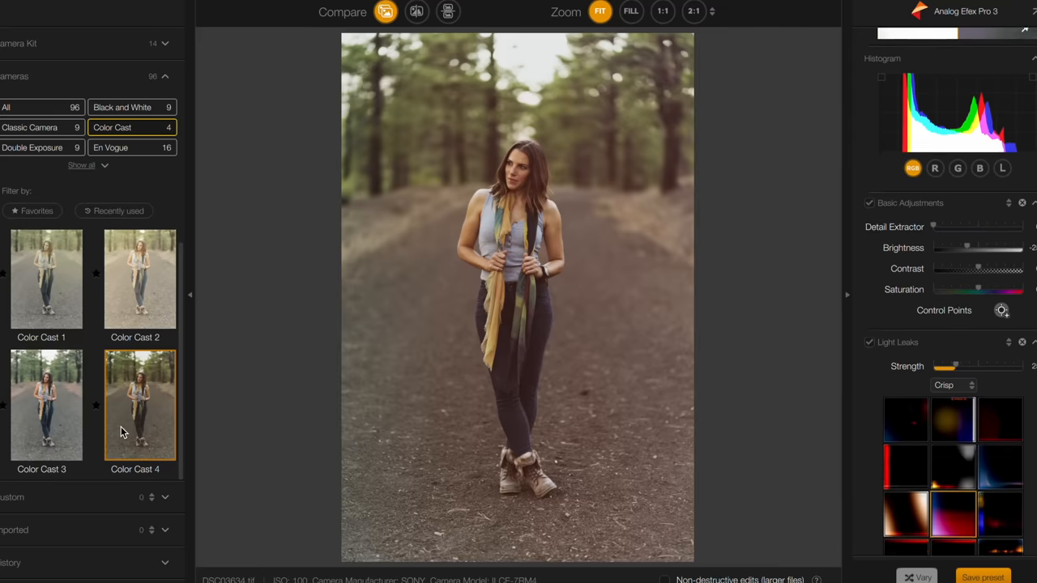
- Preview Color Cast 3 and Color Cast 1, then list the Black and White camera presets
{"action": "scroll", "scroll_direction": "down", "scroll_amount": 3}
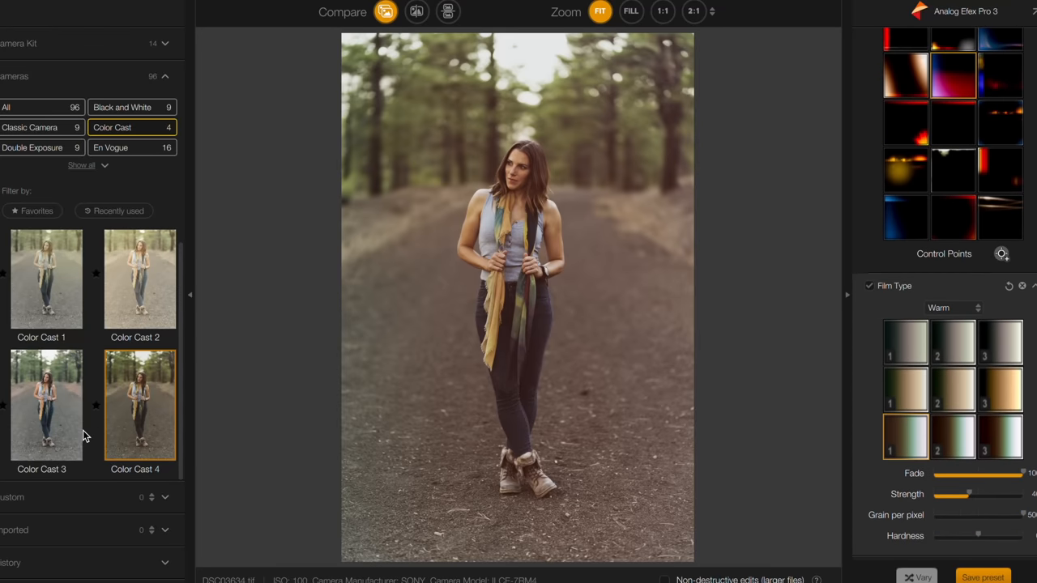
{"action": "left_click", "coordinate": [47, 404]}
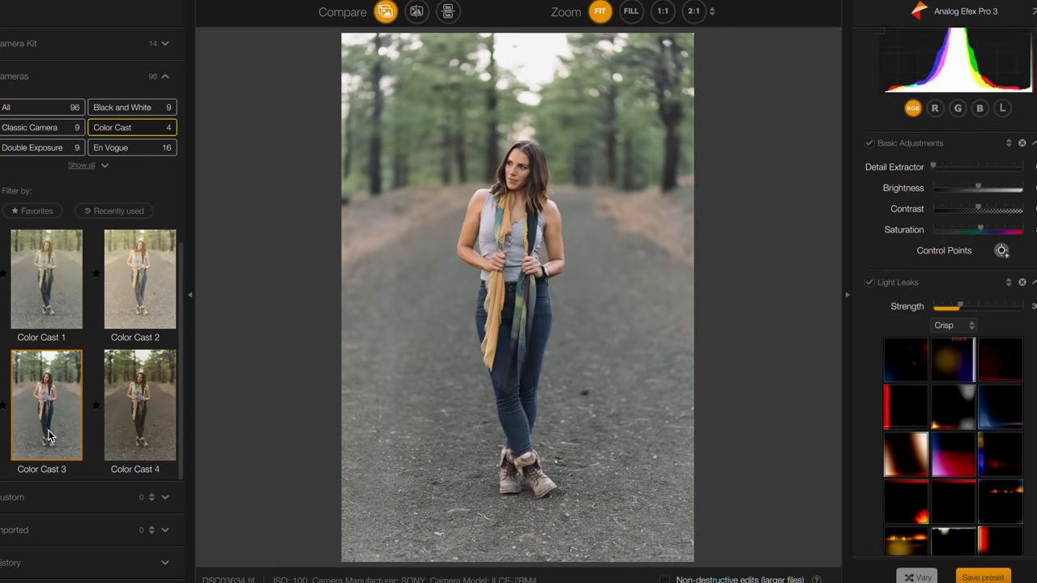
{"action": "scroll", "scroll_direction": "down", "scroll_amount": 3}
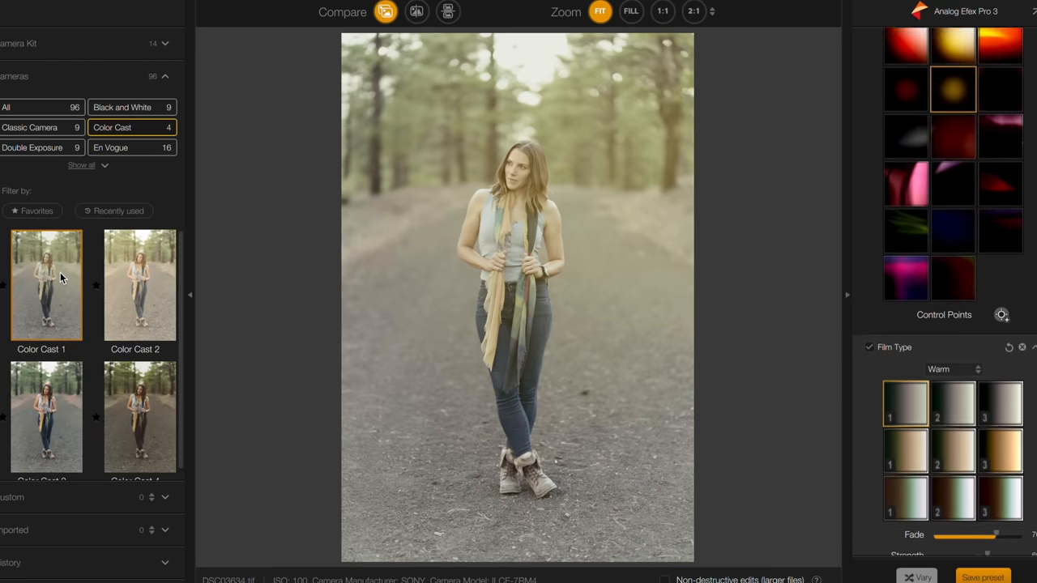
{"action": "left_click", "coordinate": [121, 107]}
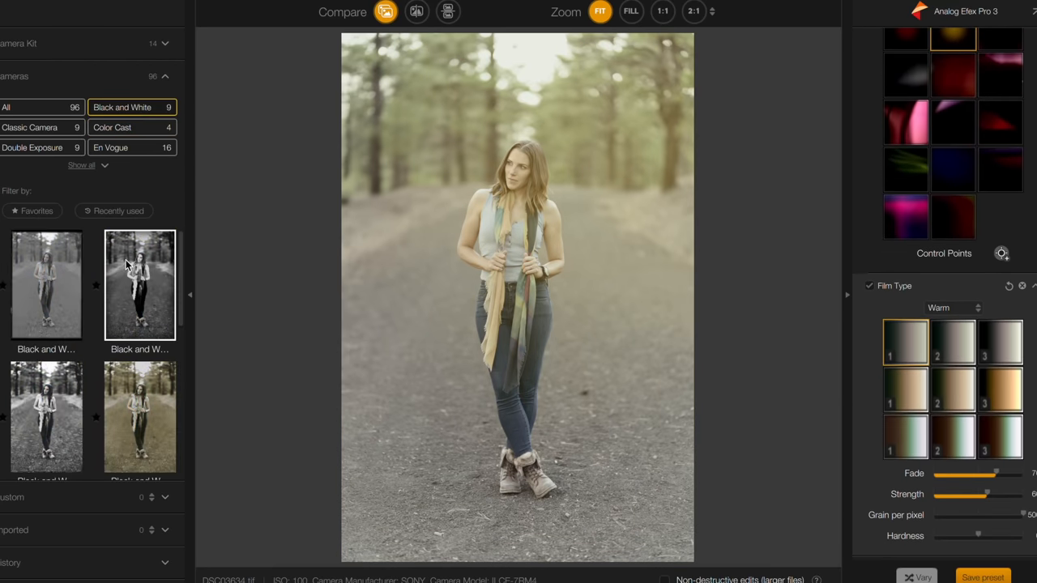